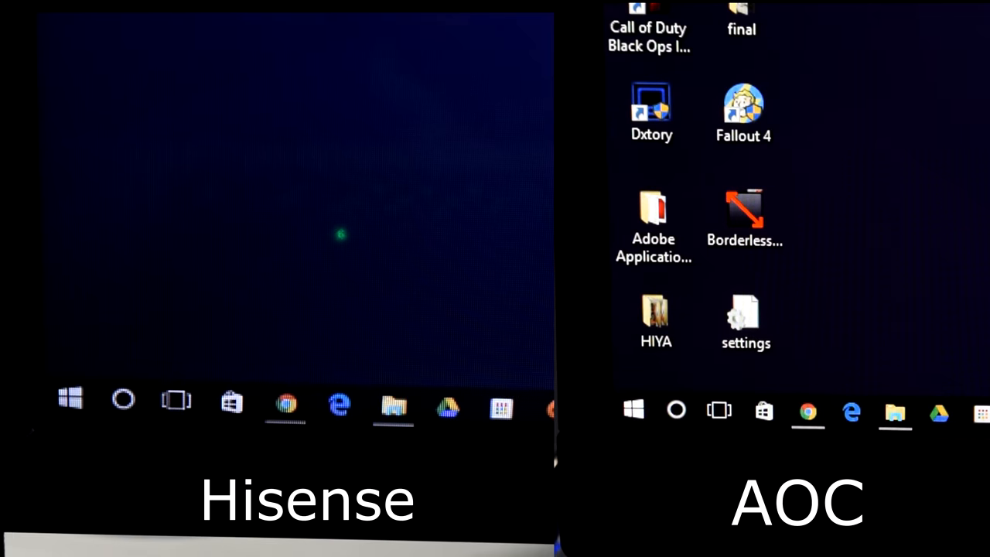
click(632, 410)
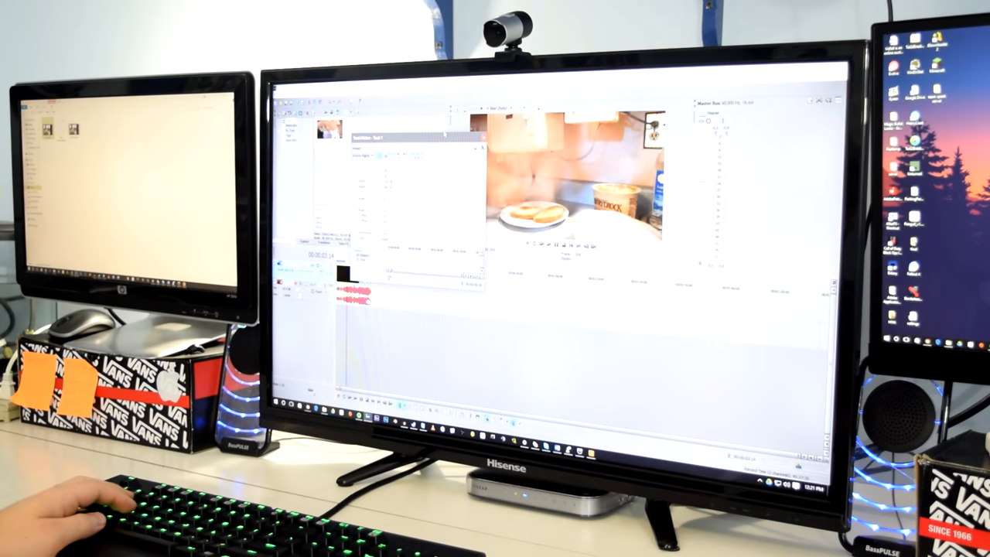
drag(417, 137, 681, 278)
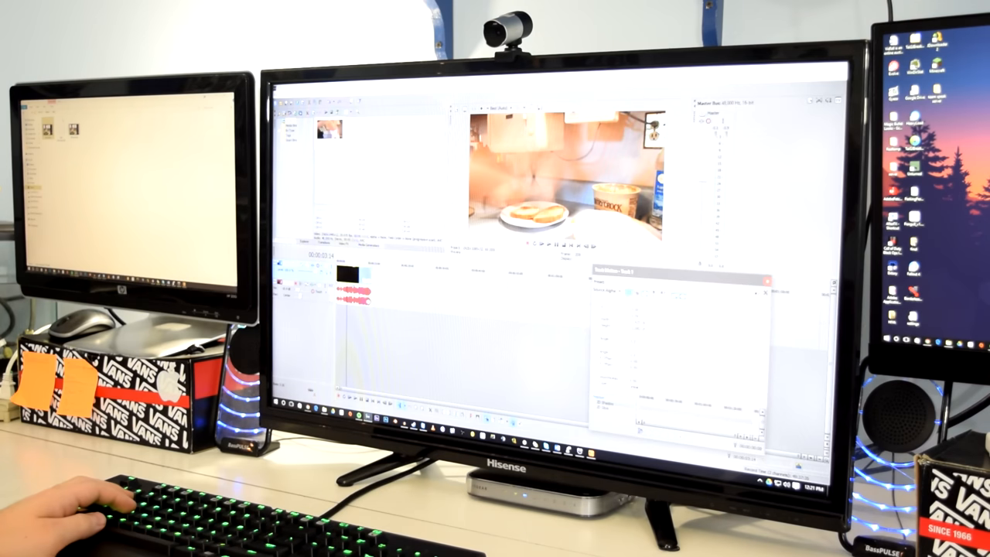